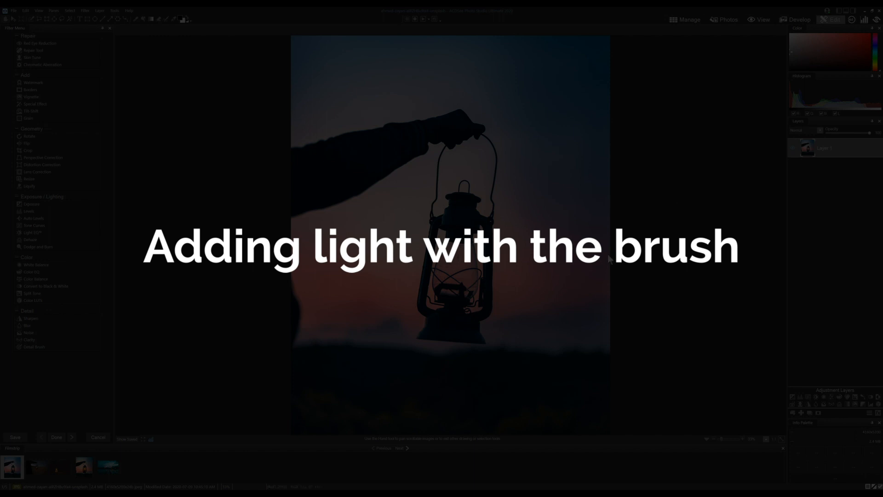
Step: Show the finished lantern edit in Edit mode, with its image, sharpen and white-balance layers
click(83, 466)
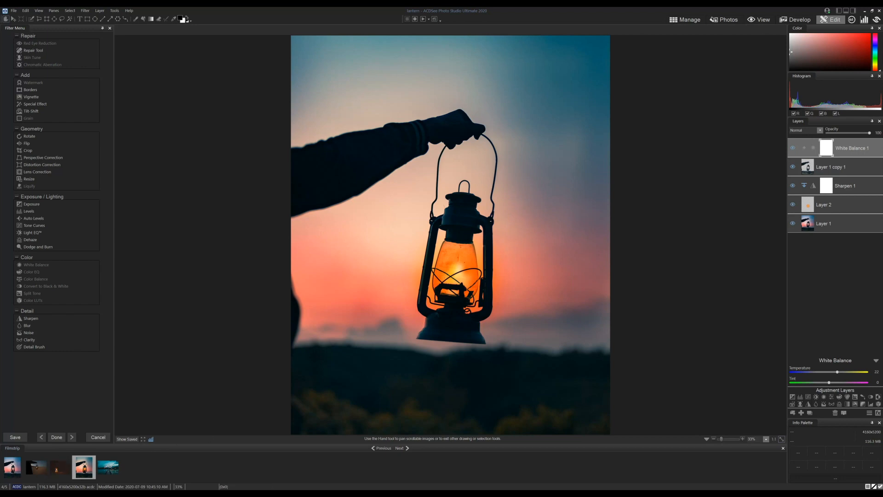
Step: Open the original, still-dark lantern photo from the filmstrip in Edit mode
click(10, 467)
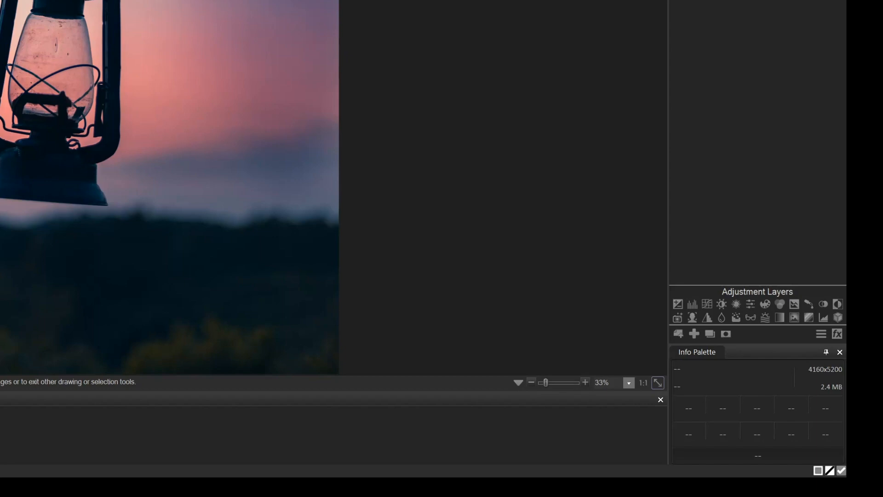
mouse_move(710, 333)
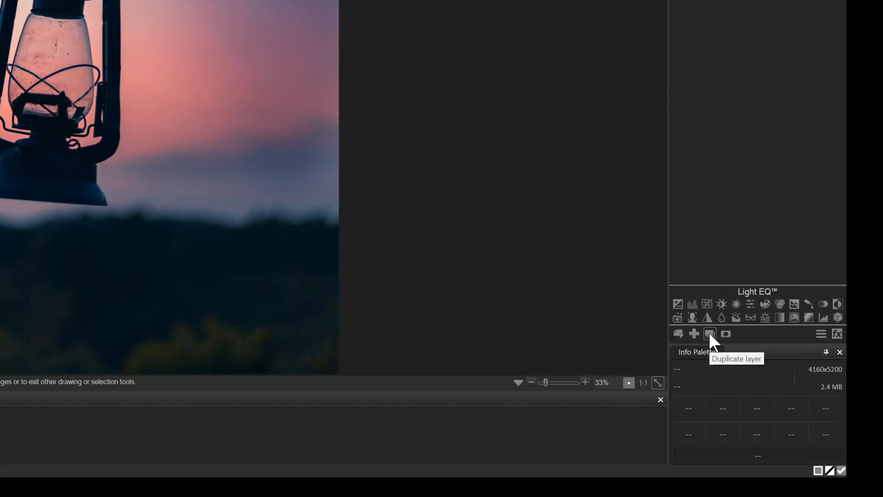
Step: Duplicate the photo layer, mask the copy to the darkest tones, and hide Layer 1
click(710, 334)
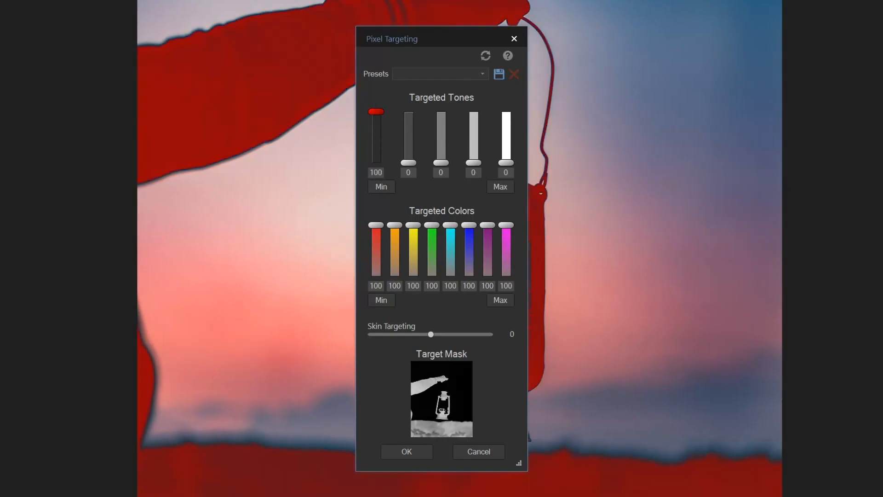
drag(441, 39, 699, 0)
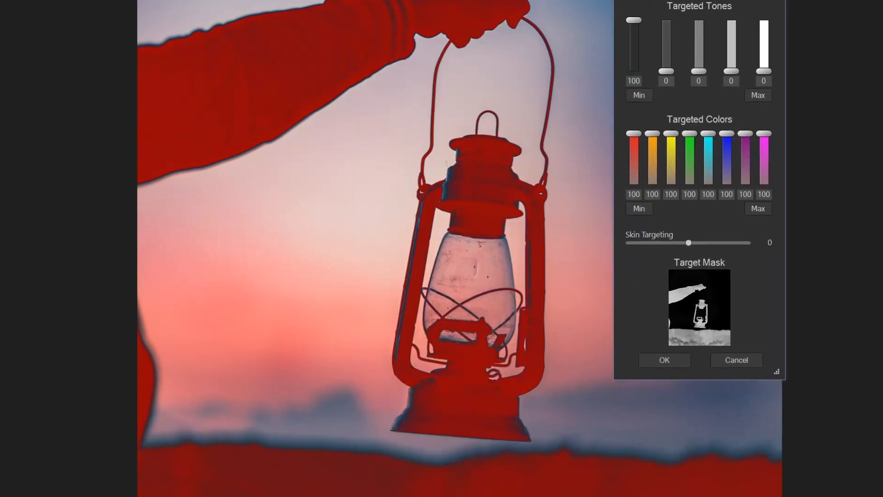
click(664, 360)
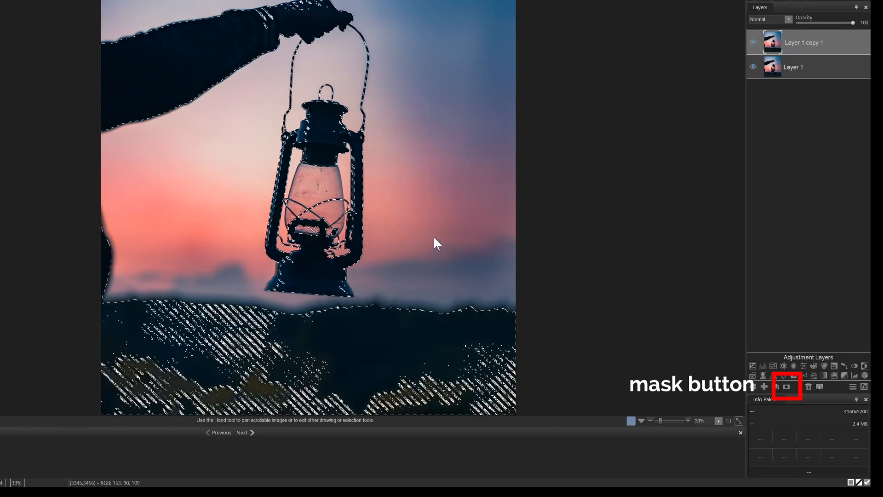
click(787, 386)
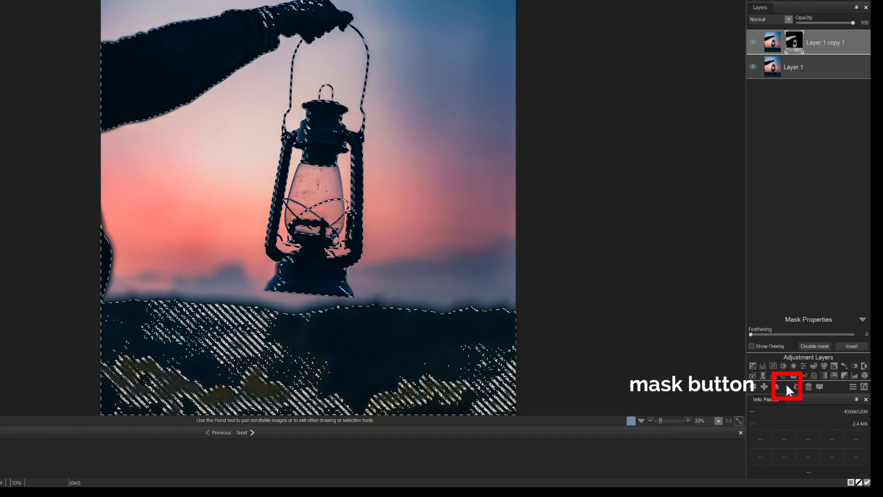
click(753, 67)
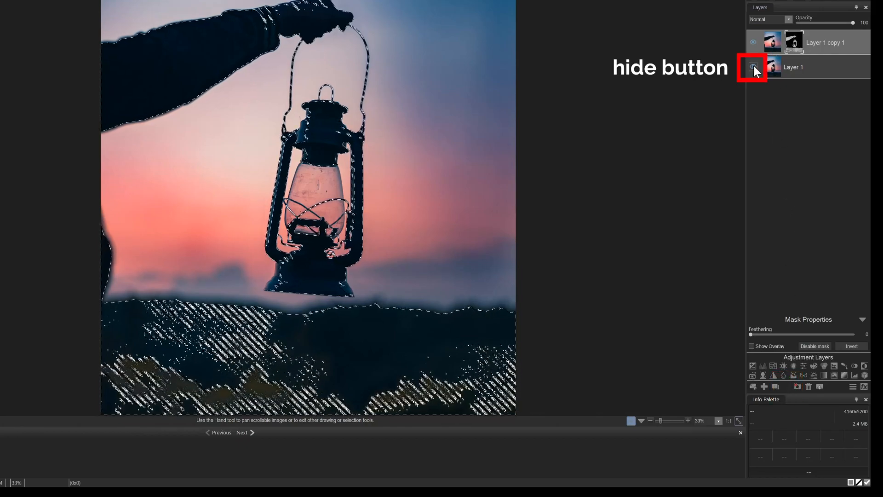
click(753, 68)
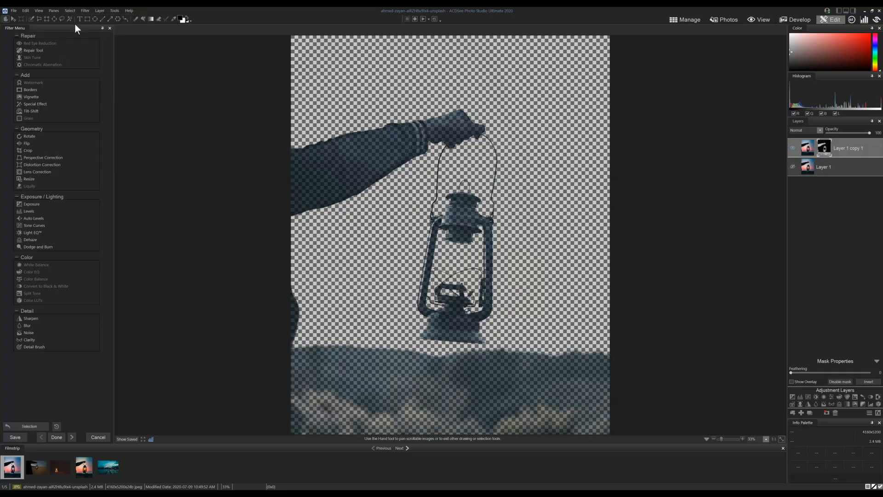
Step: Apply Layer 1 copy 1's mask, show Layer 1 again, and add a blank layer
right_click(823, 147)
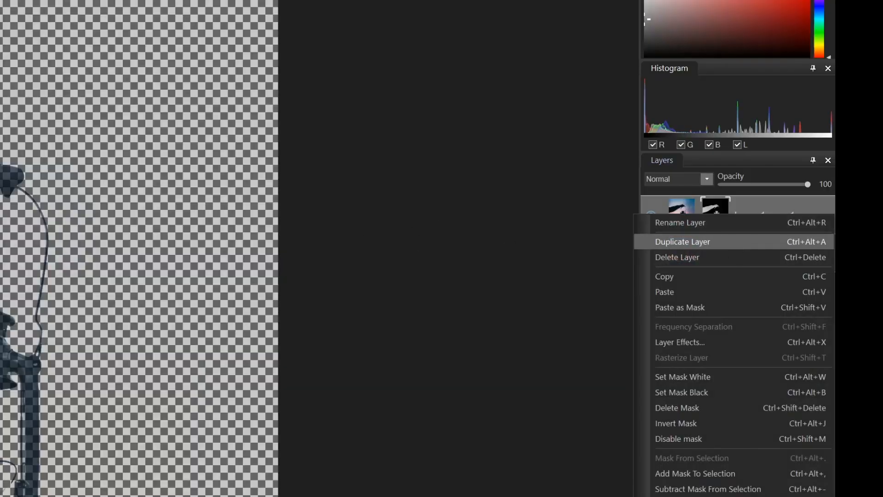
click(682, 241)
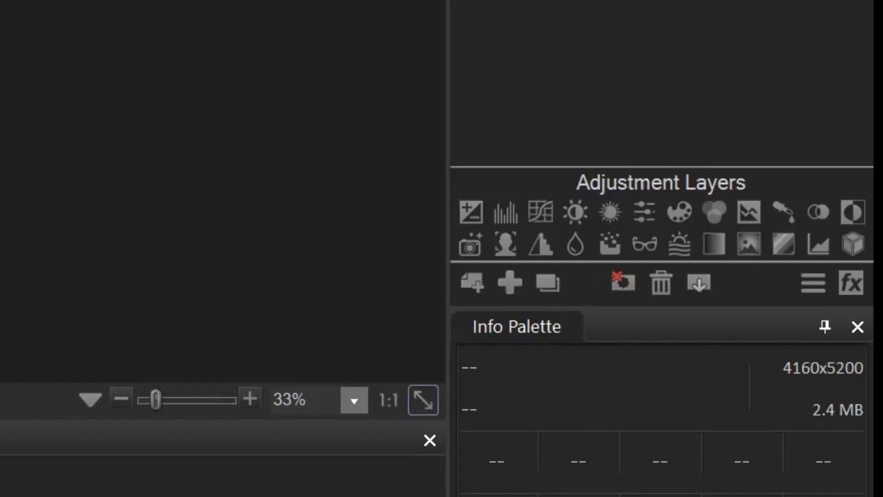
mouse_move(699, 283)
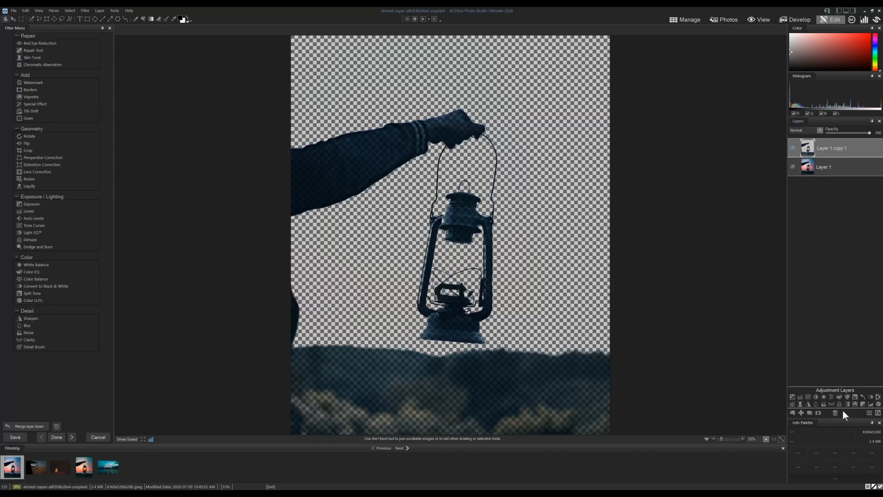
click(792, 148)
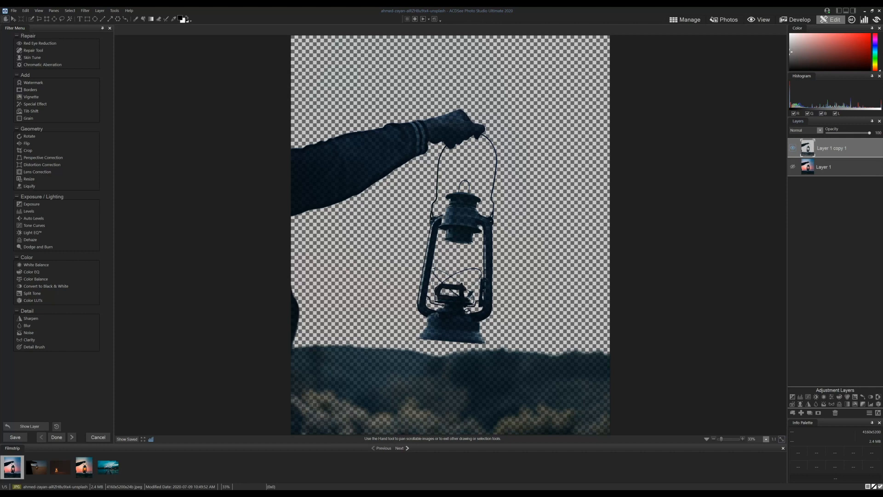
click(792, 167)
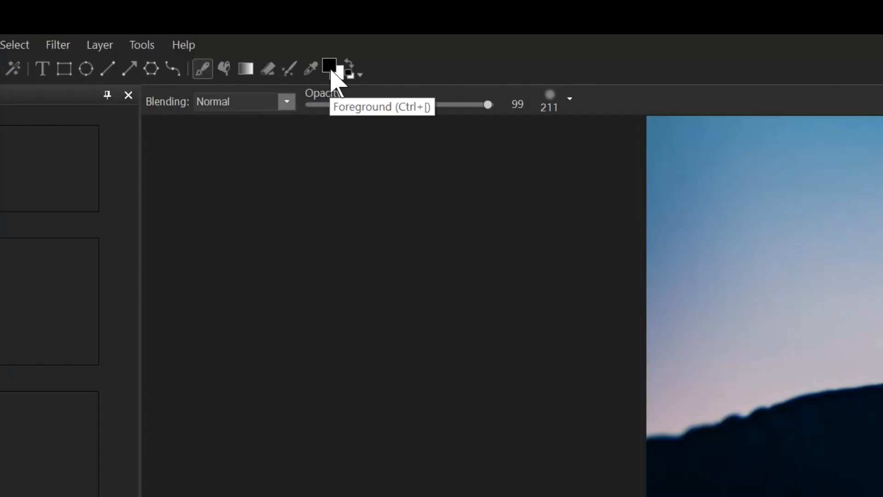
Step: Set the foreground paint colour to orange for brushing light into the lantern glass
click(330, 66)
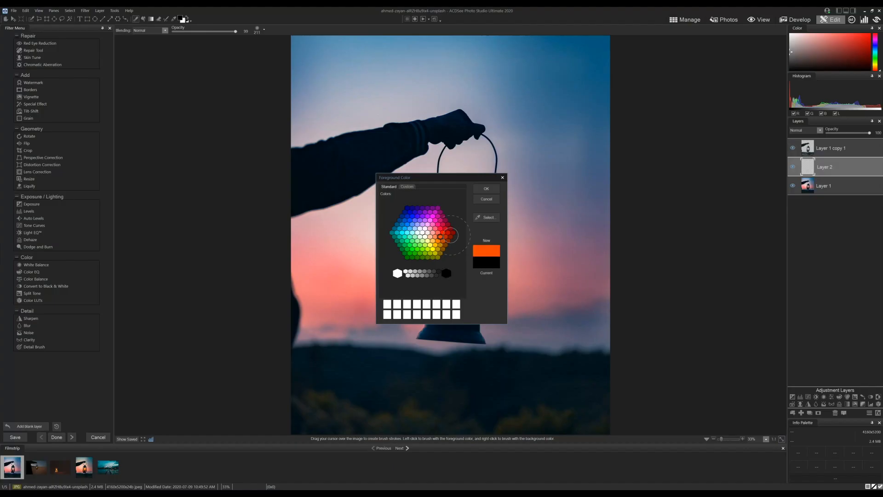
click(486, 188)
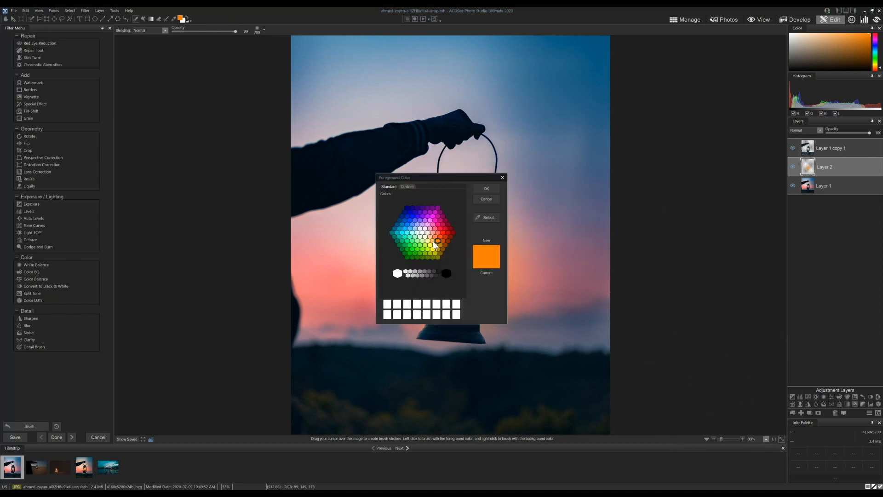
click(486, 188)
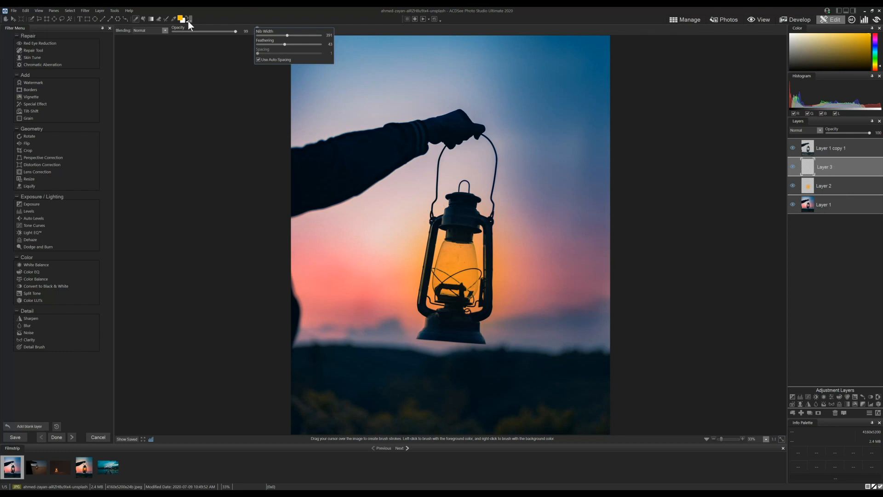
Step: Paint yellow, then pale cream light into the lantern glass on Layer 3
click(180, 18)
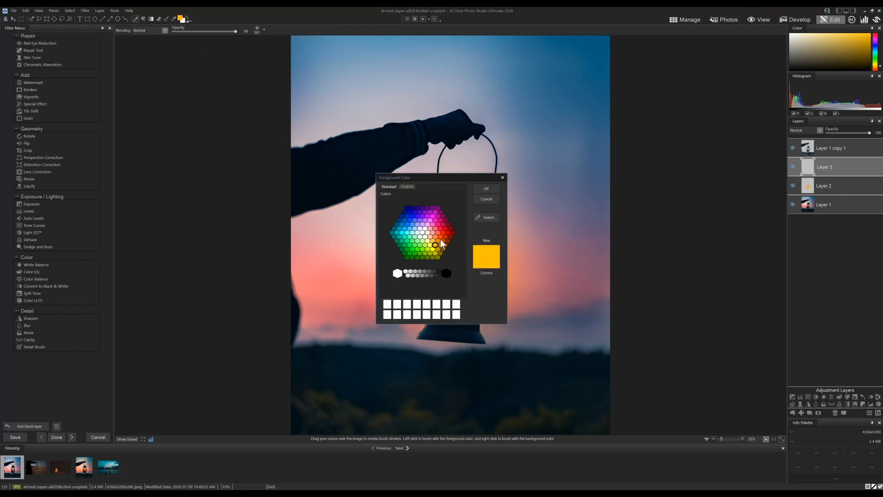
click(486, 188)
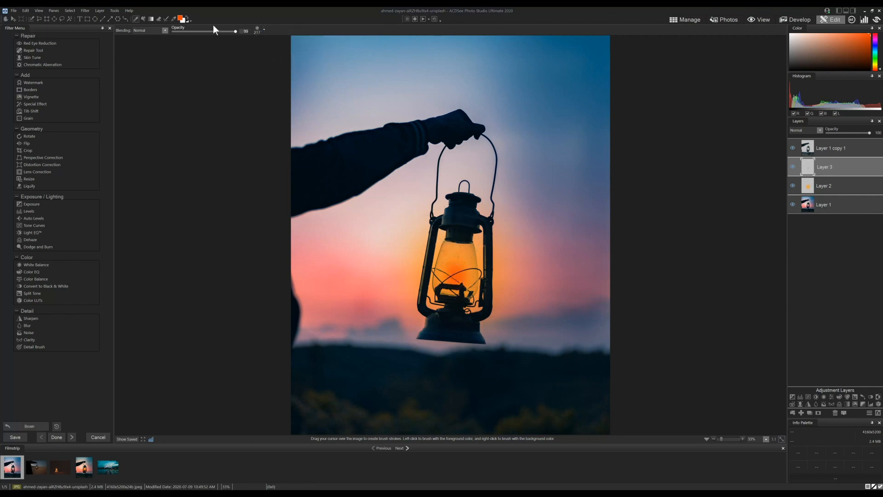
click(178, 19)
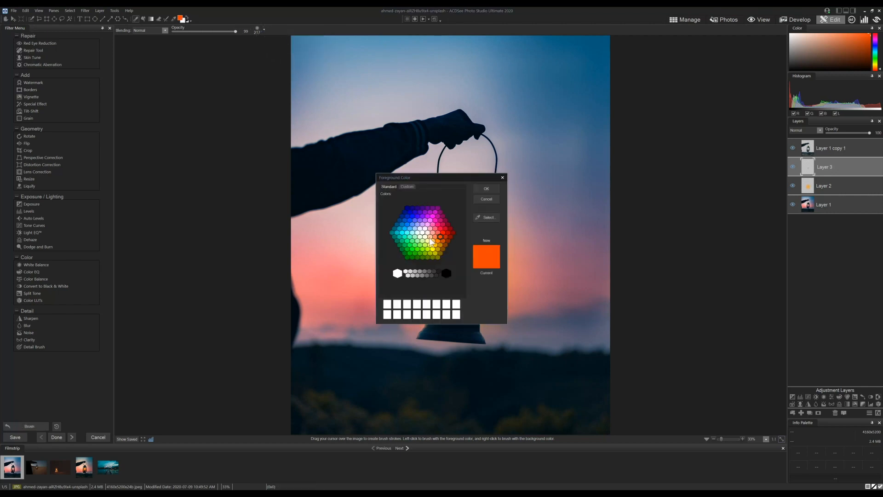
click(426, 236)
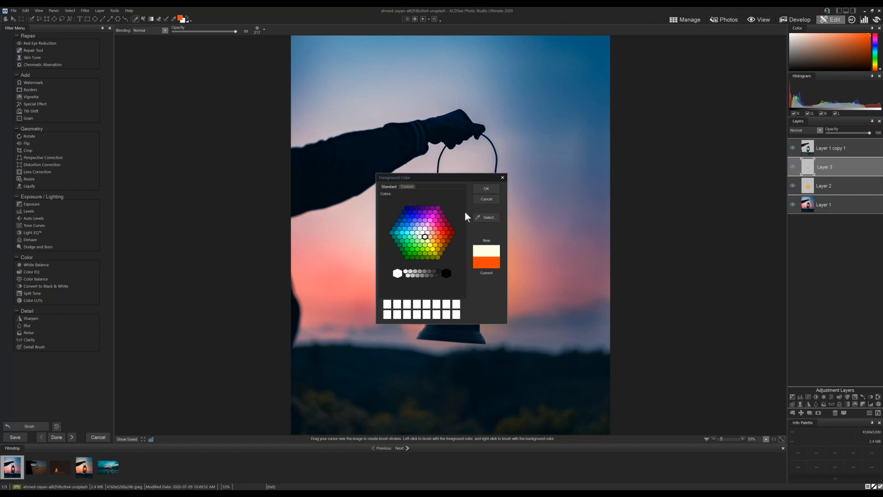
click(486, 188)
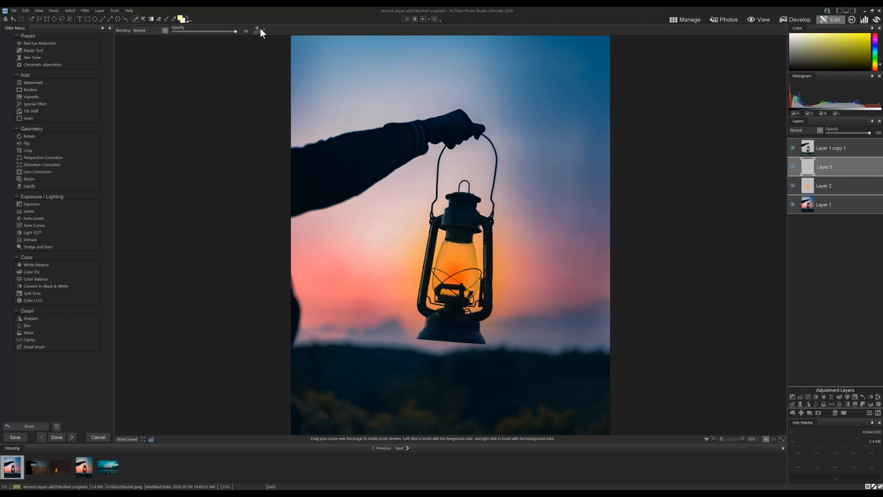
Step: Use a smaller brush nib to add pale yellow and orange strokes at the glass centre
click(257, 29)
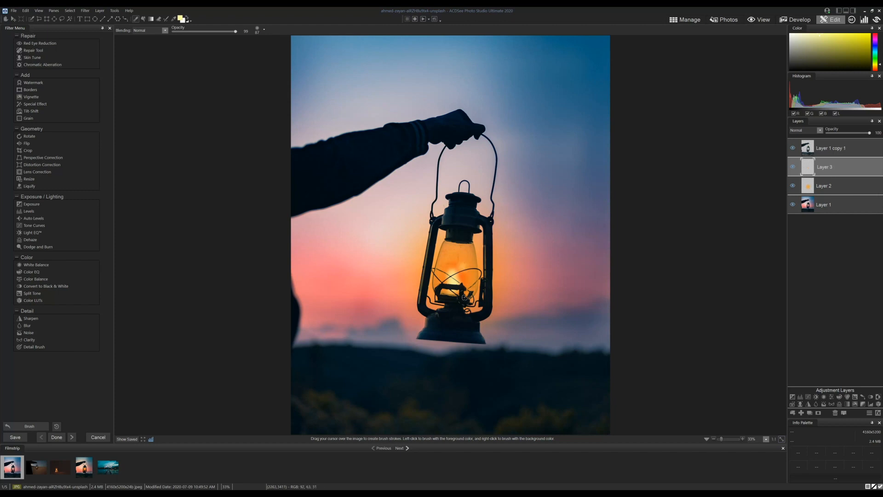
click(174, 19)
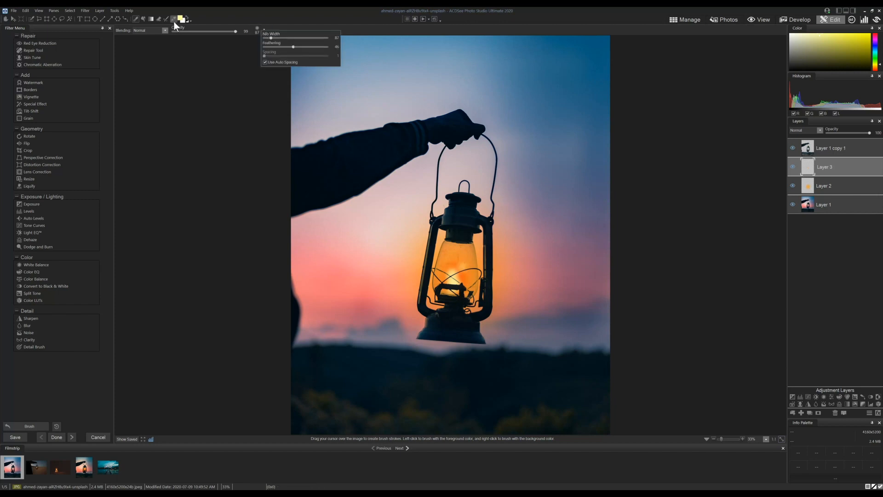
click(177, 18)
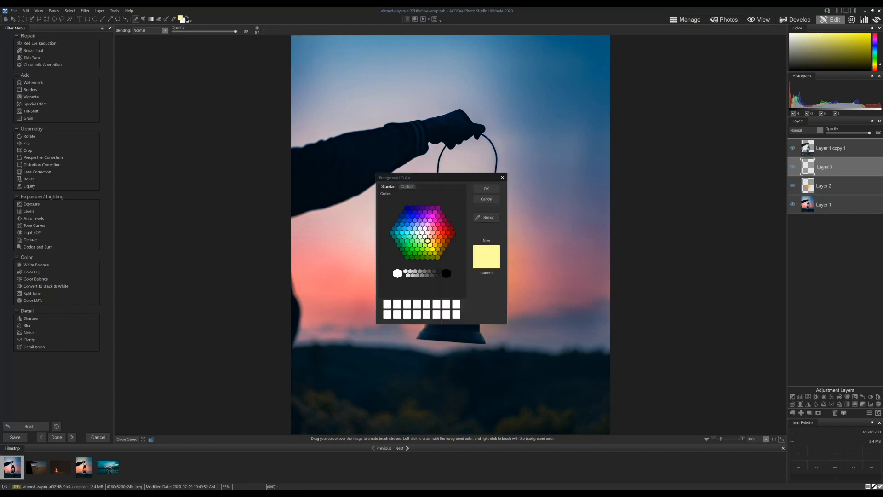
click(485, 188)
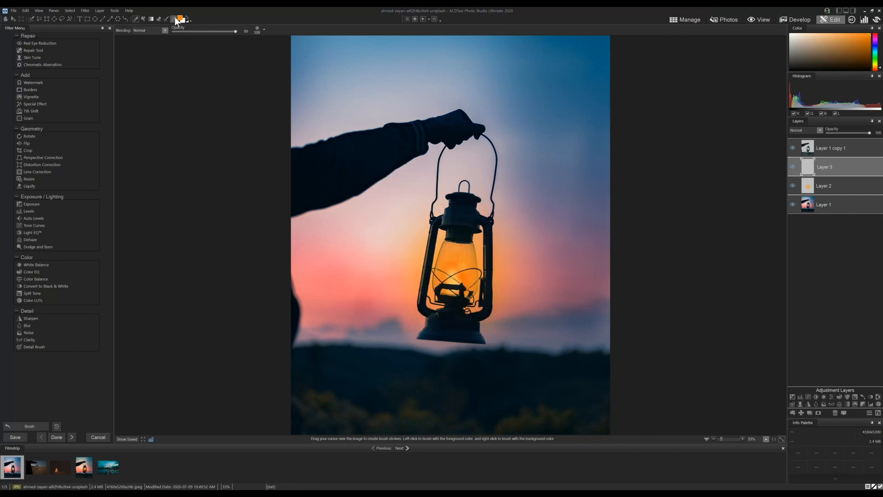
click(175, 19)
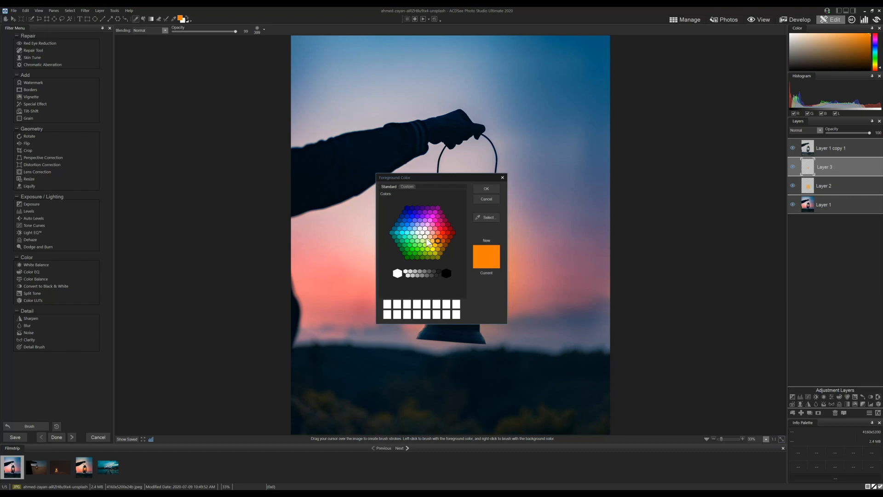
click(485, 188)
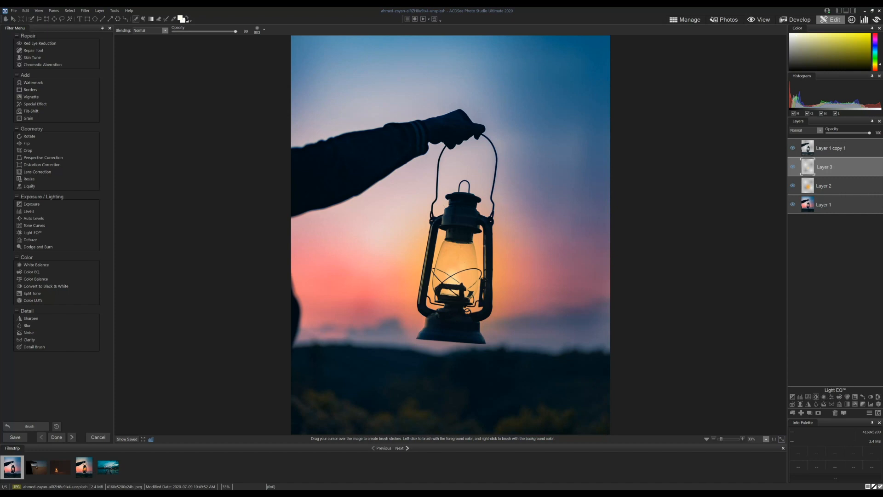
Step: Add a White Balance layer and raise Temperature to about 22
click(37, 265)
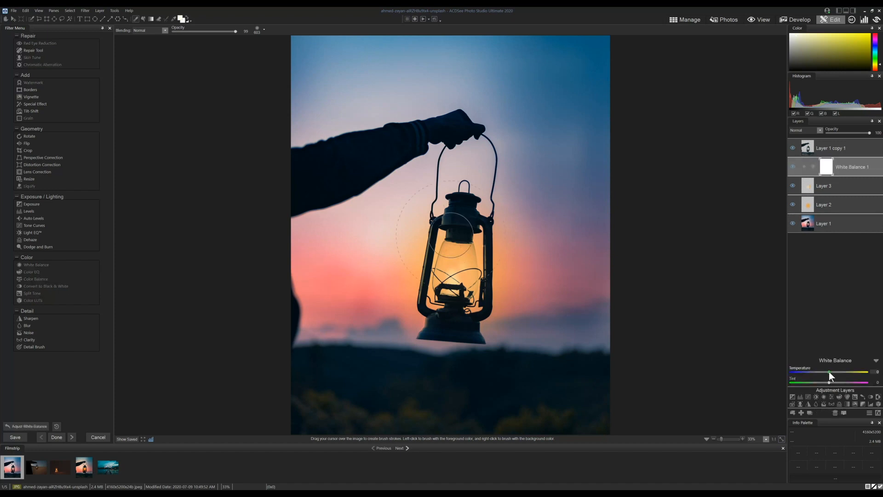
drag(830, 371, 837, 371)
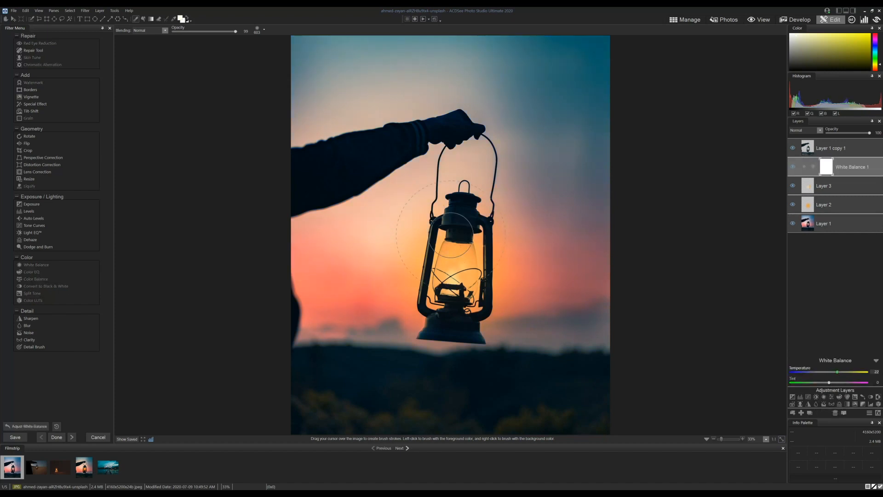